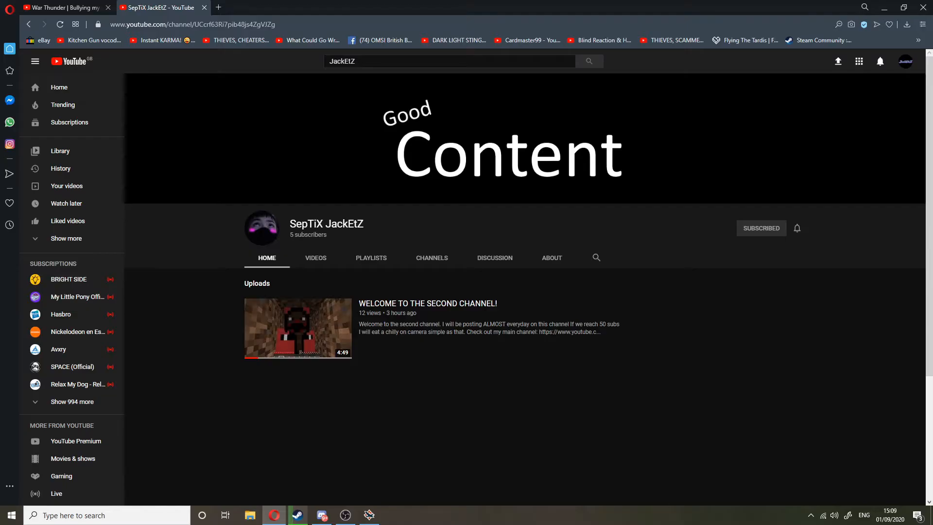
Step: From the account menu choose 'Your channel' to reach the main JackEtZ channel's popular uploads
left_click(905, 61)
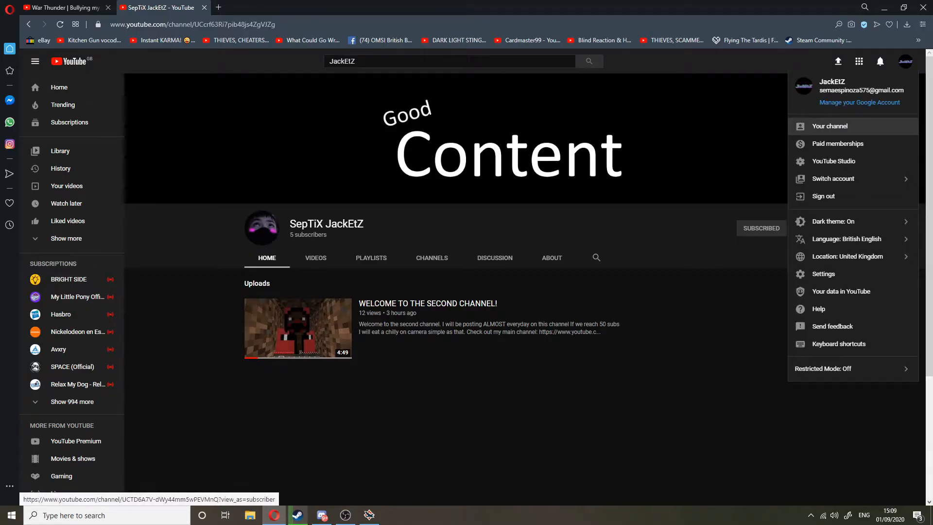
left_click(829, 126)
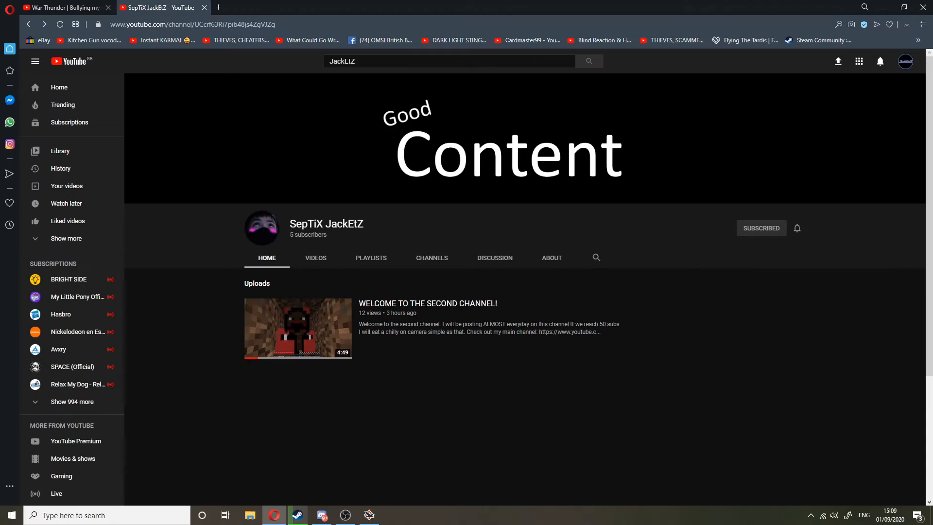
left_click(905, 61)
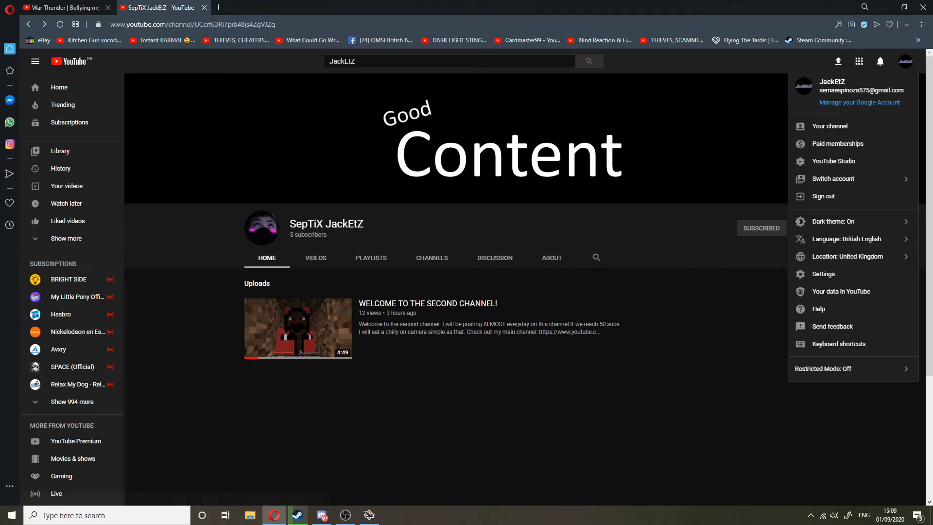
left_click(834, 179)
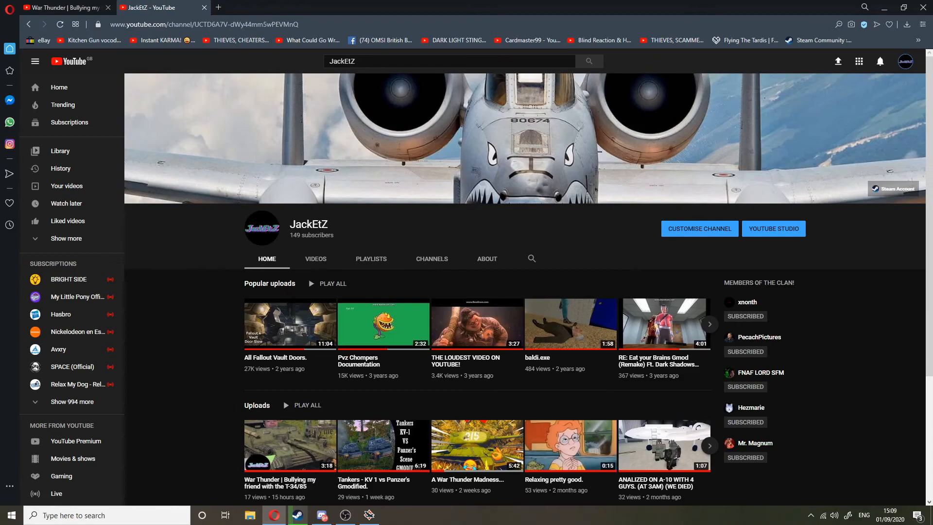
scroll("down", 3)
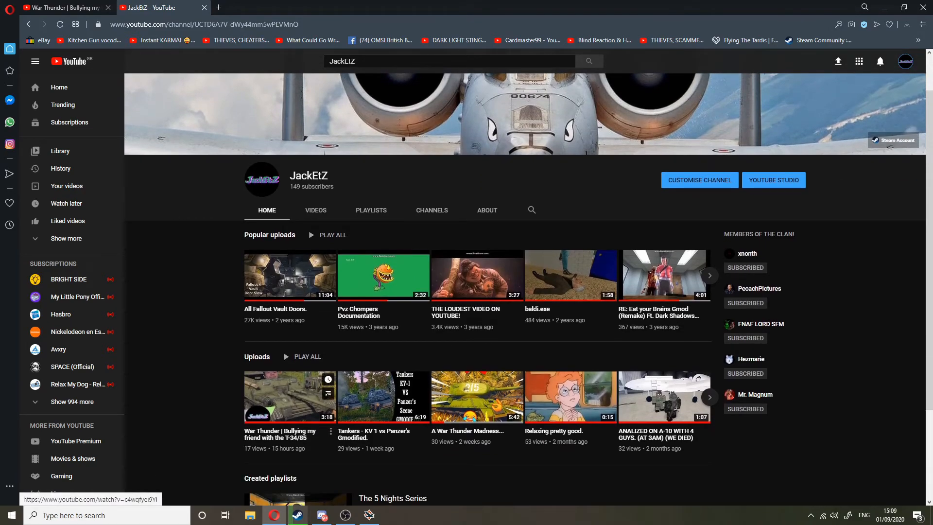